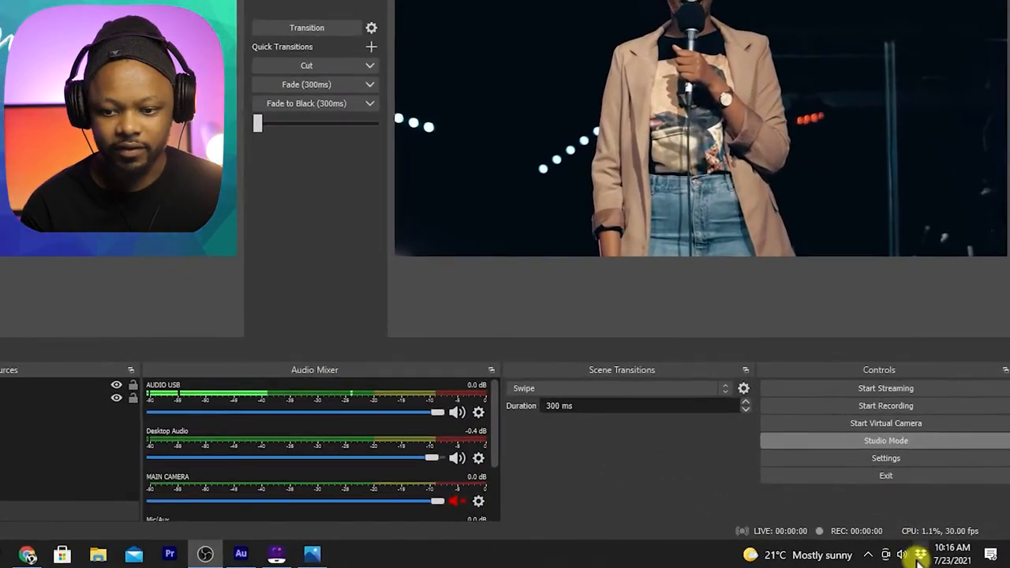
# - Set the Headphones playback volume to about 65 from the system volume control
pyautogui.click(919, 554)
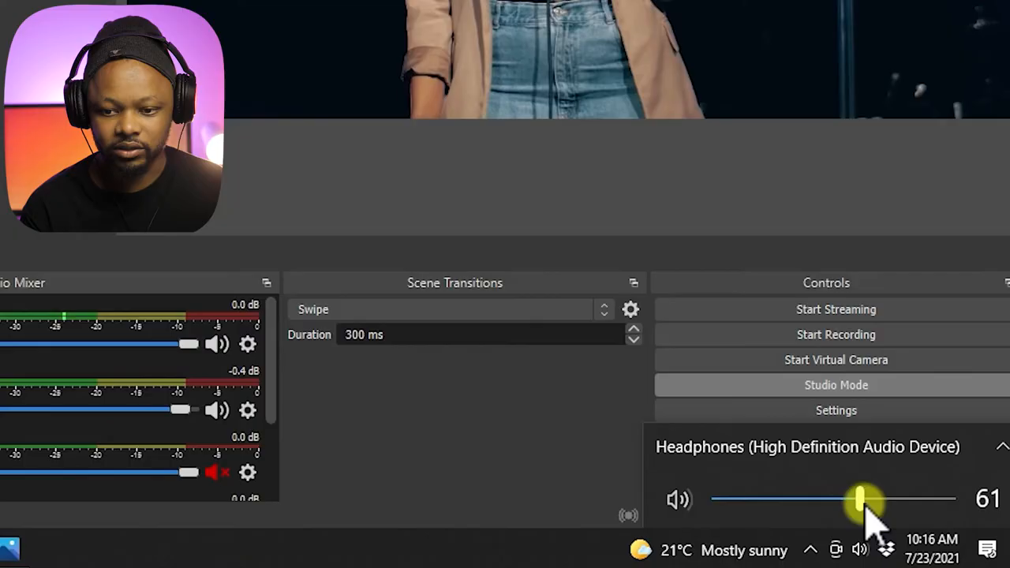
pyautogui.moveTo(860, 499); pyautogui.dragTo(880, 498)
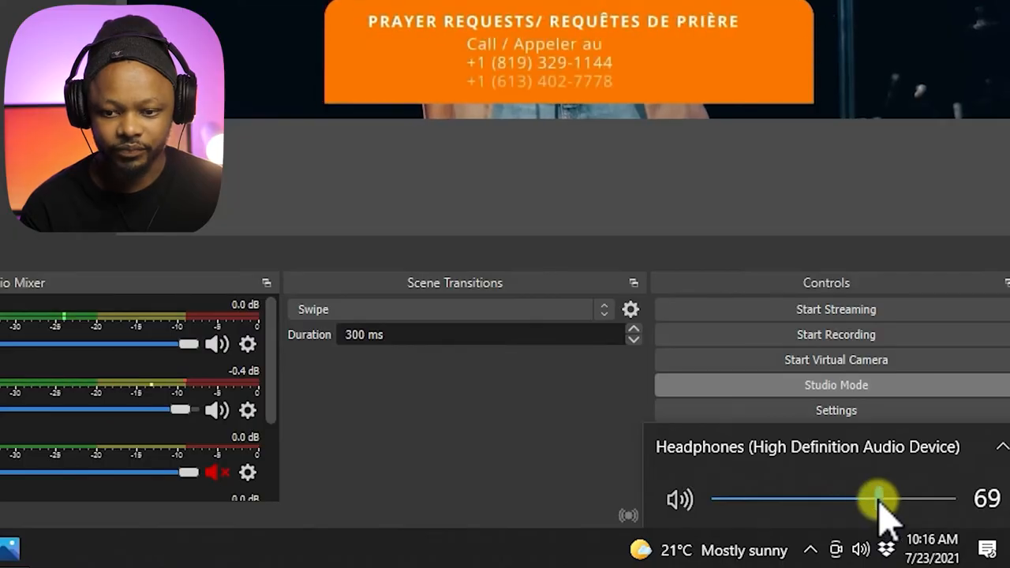
pyautogui.moveTo(878, 499); pyautogui.dragTo(871, 498)
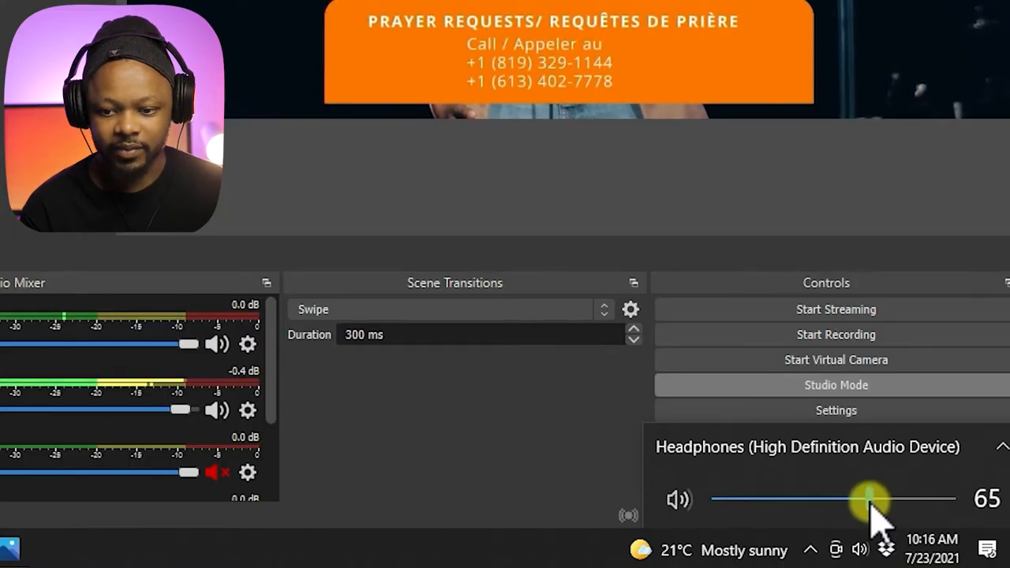
pyautogui.moveTo(868, 499); pyautogui.dragTo(880, 499)
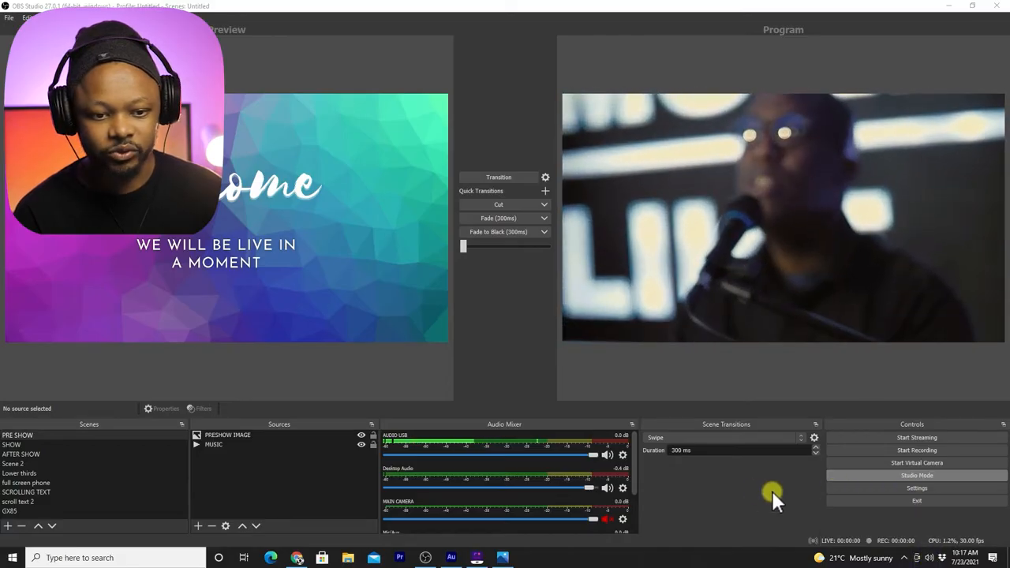
pyautogui.moveTo(619, 492)
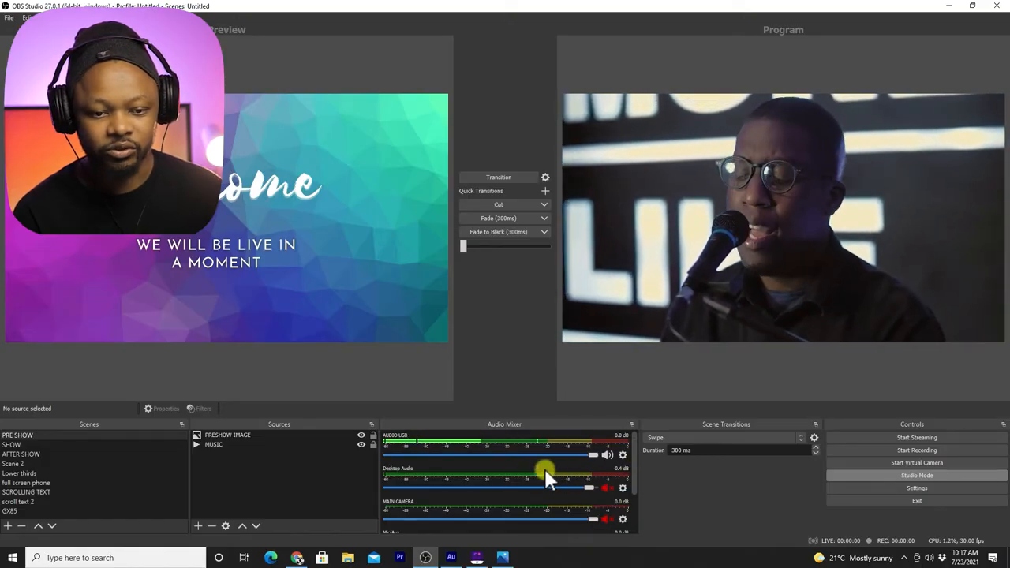
pyautogui.moveTo(931, 489)
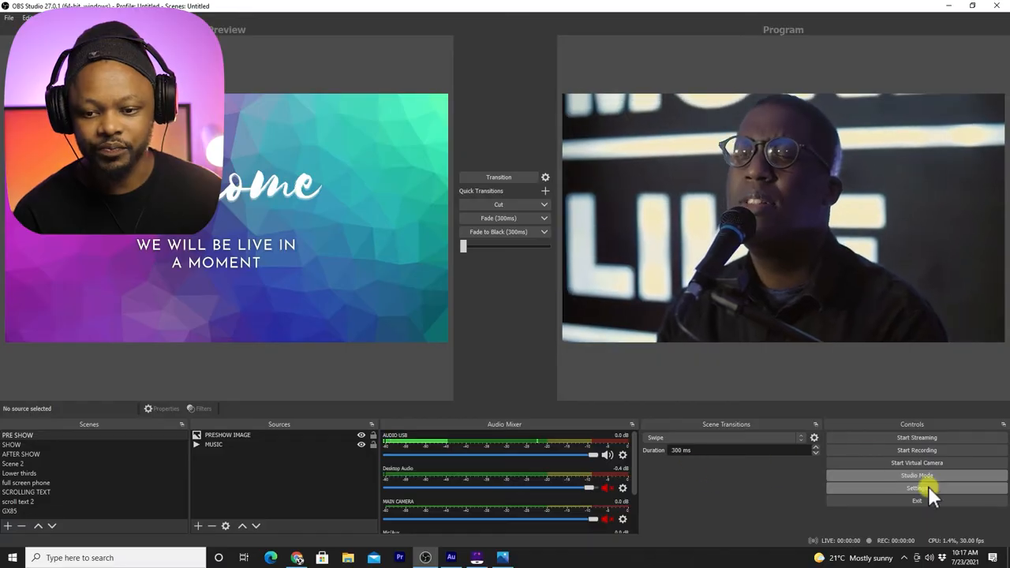
# - Bring up the Audio settings page scrolled to the Advanced monitoring device option
pyautogui.click(916, 488)
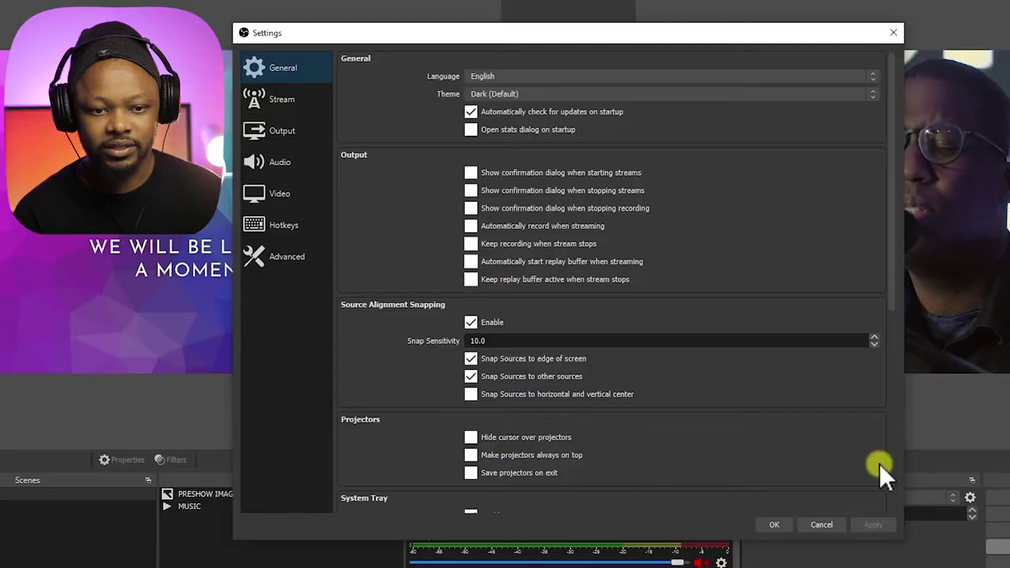
pyautogui.moveTo(284, 224)
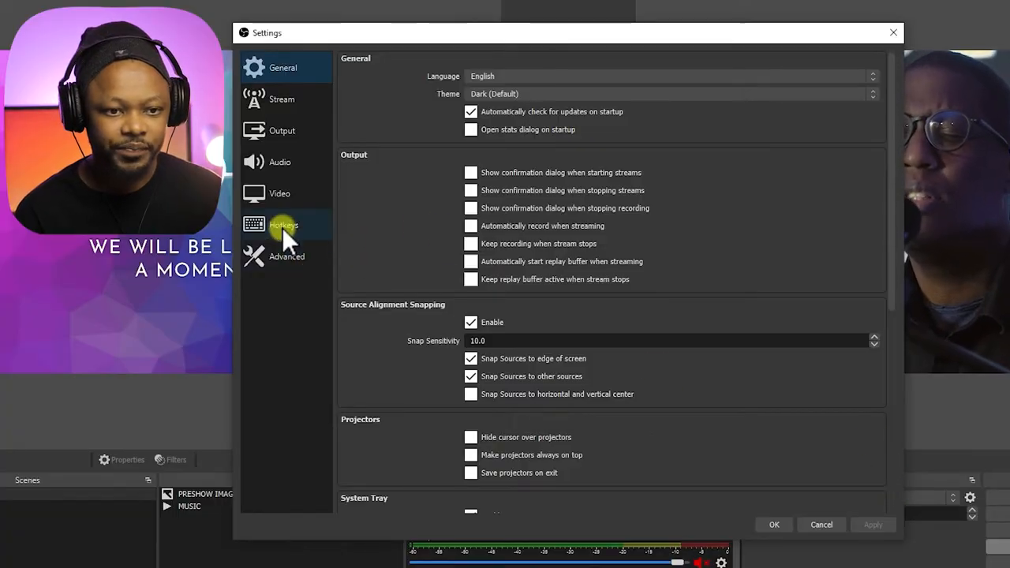
pyautogui.click(280, 161)
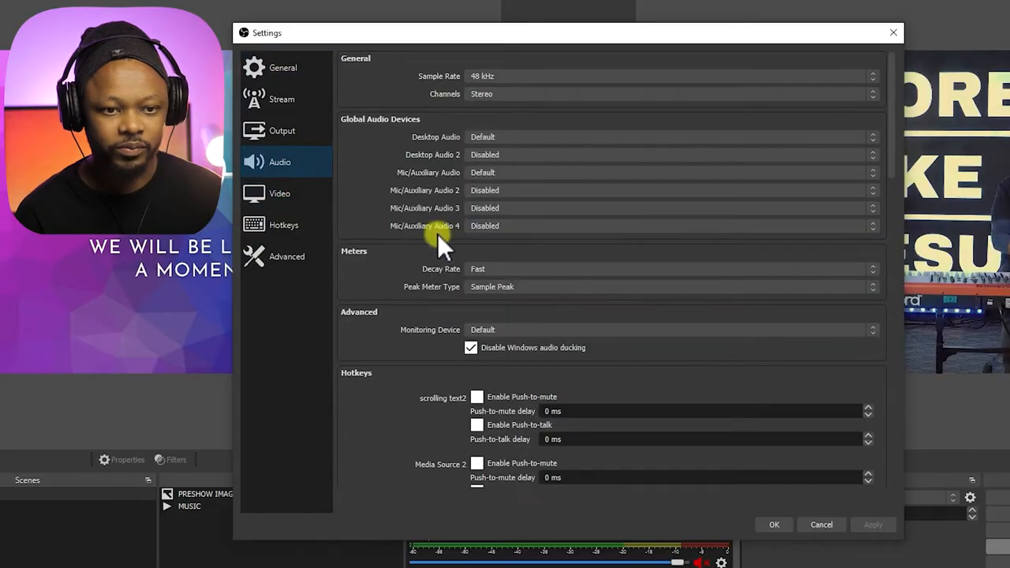
pyautogui.scroll(-3)
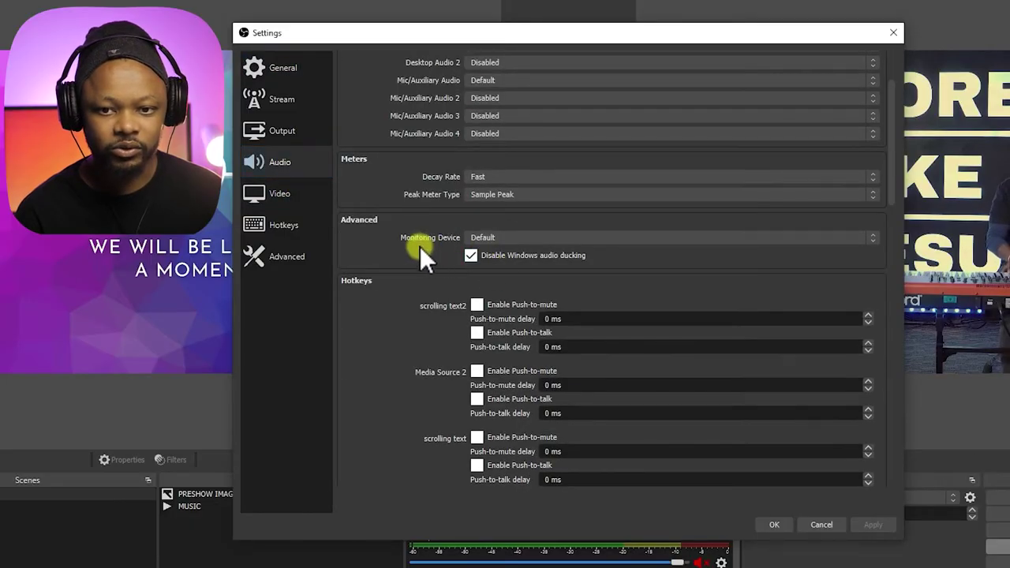
pyautogui.moveTo(395, 251)
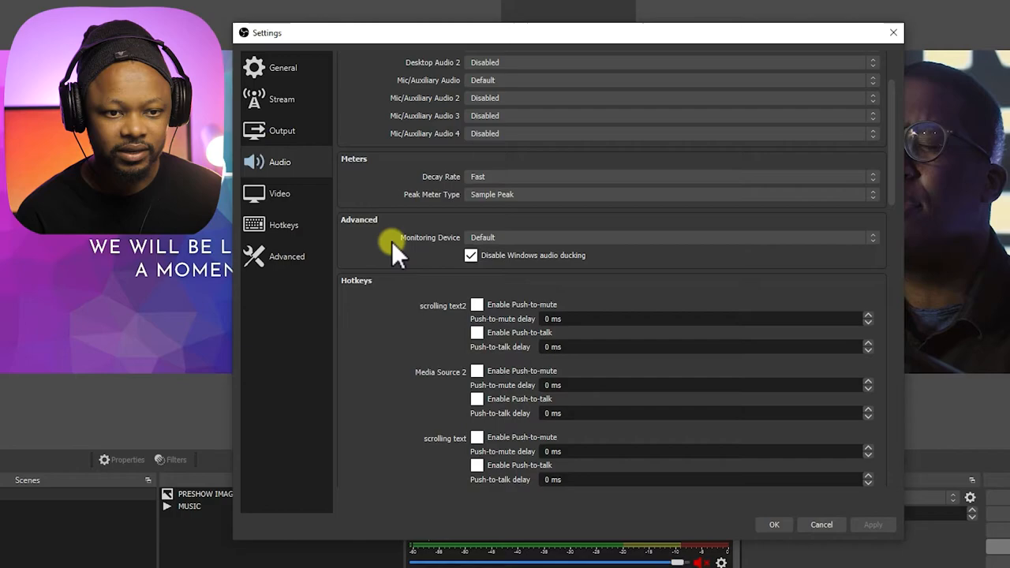
pyautogui.moveTo(413, 253)
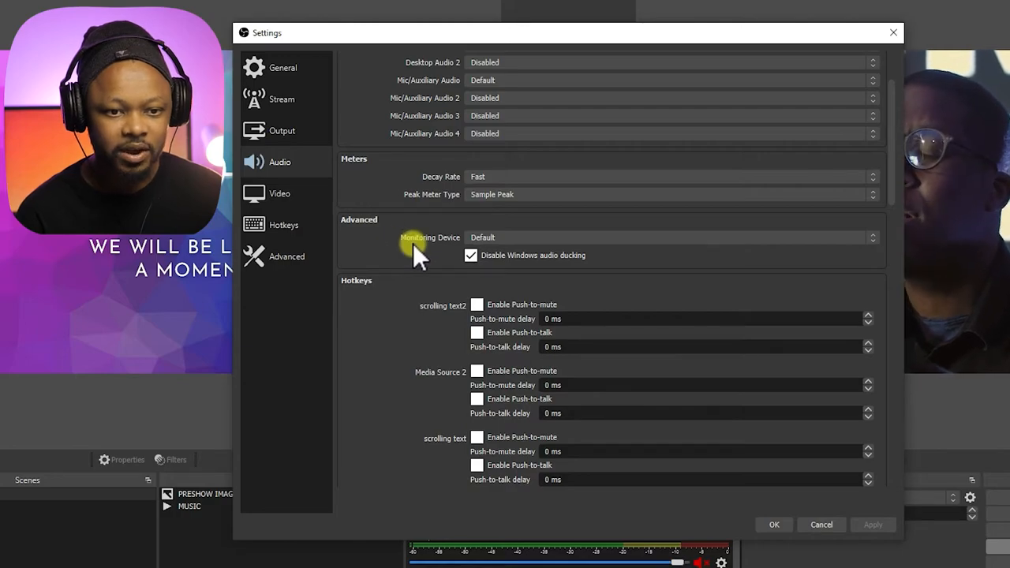
pyautogui.moveTo(540, 240)
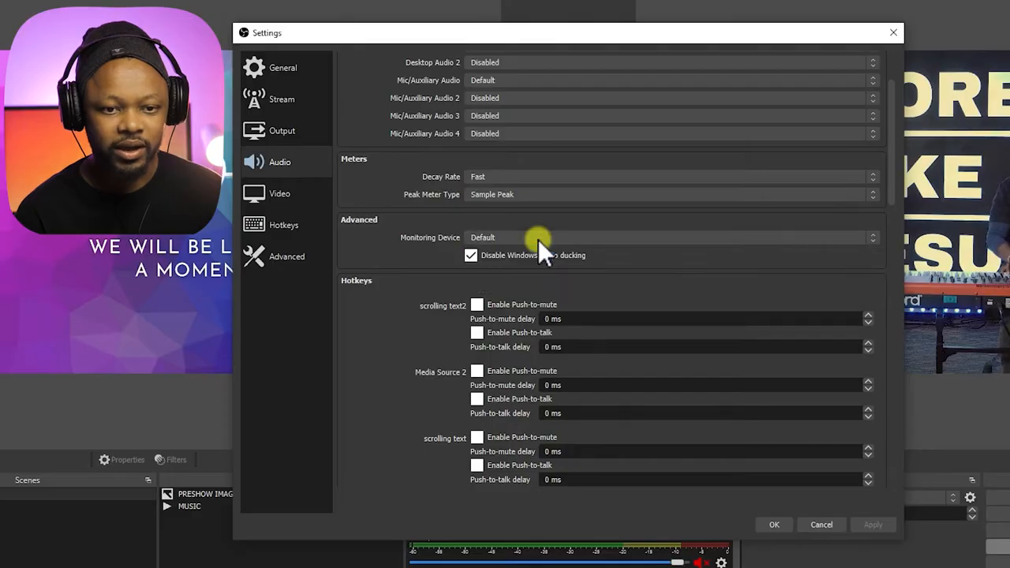
pyautogui.moveTo(513, 256)
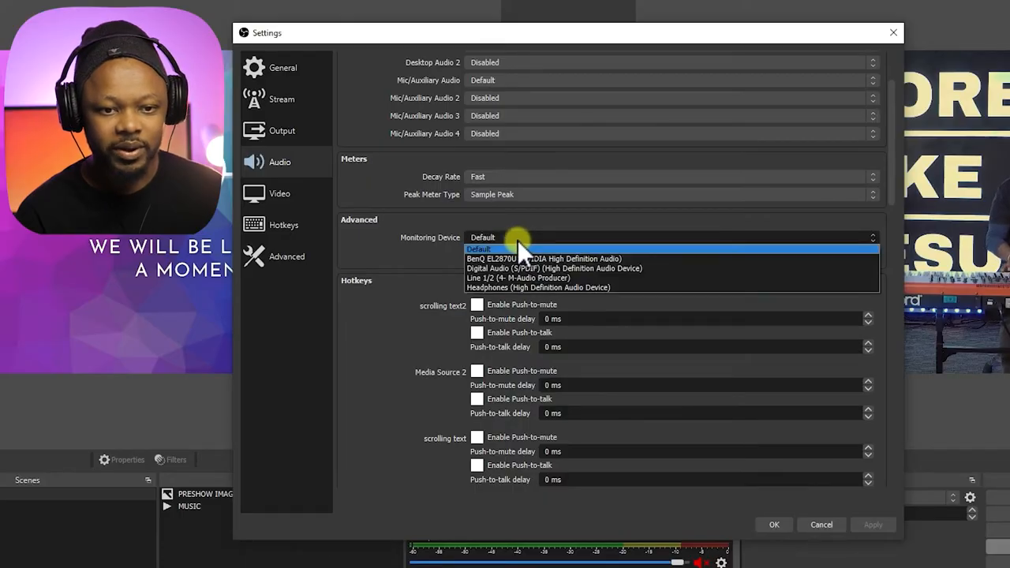
pyautogui.moveTo(533, 259)
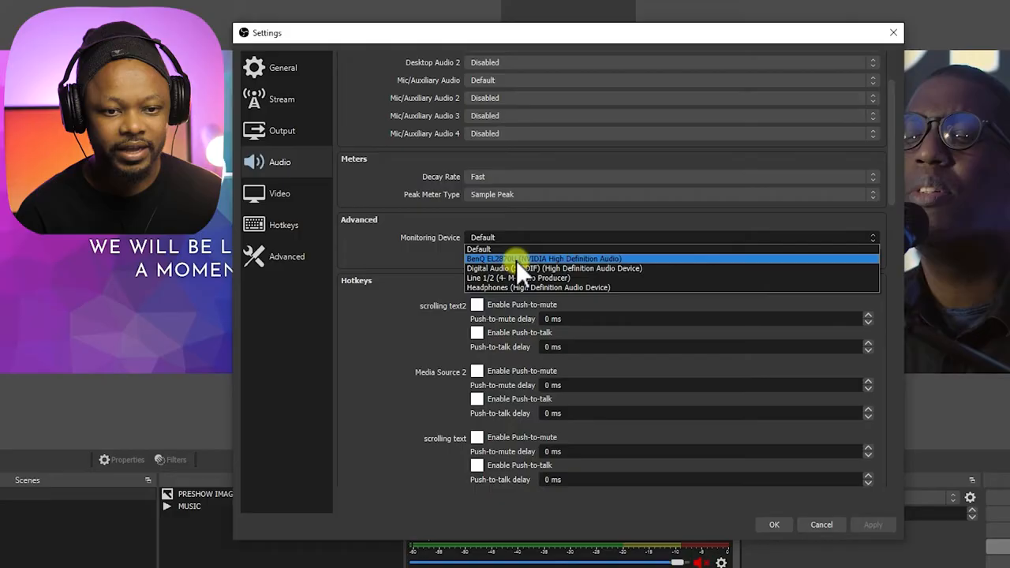
pyautogui.moveTo(517, 278)
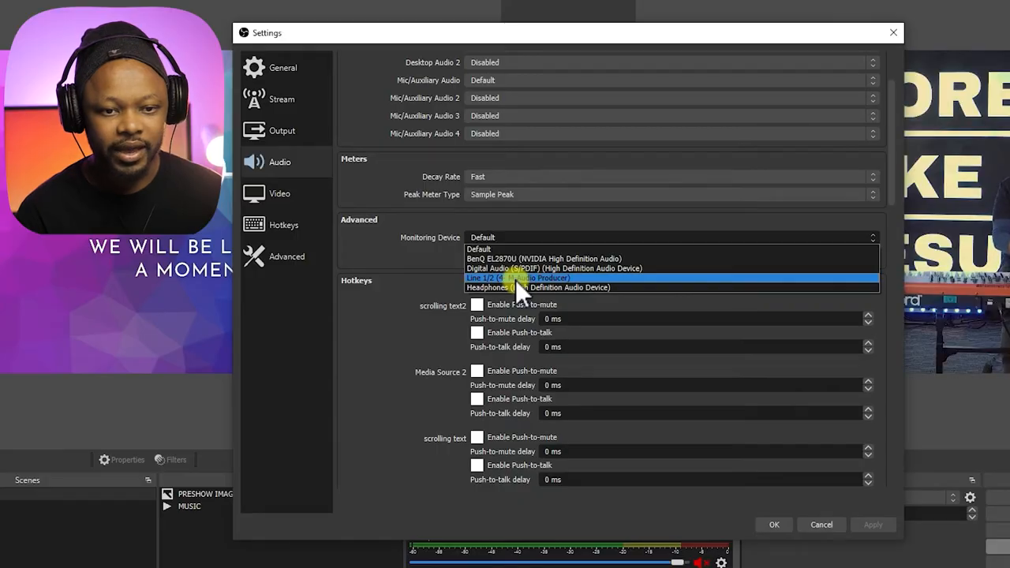
pyautogui.moveTo(524, 287)
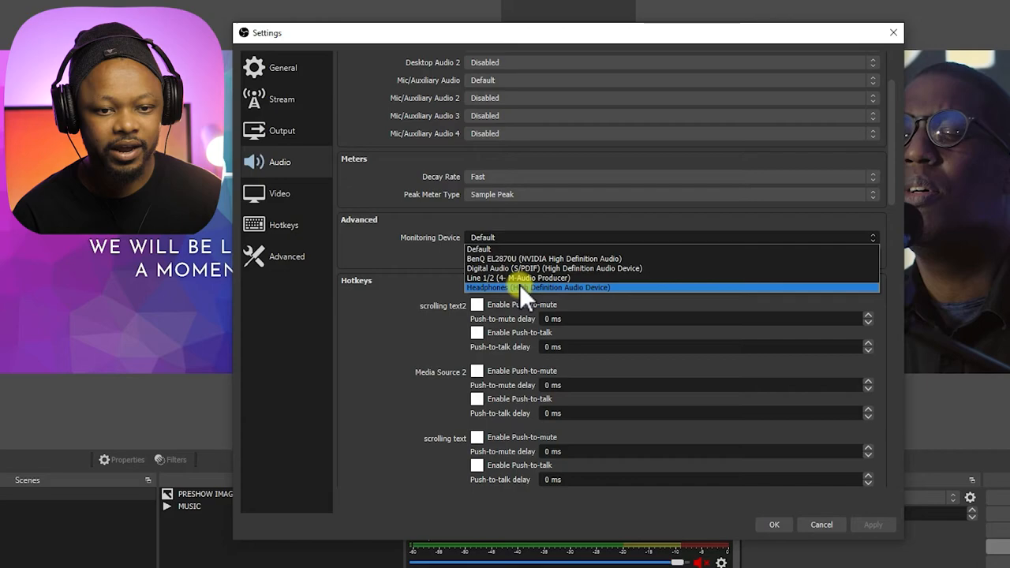
pyautogui.moveTo(529, 259)
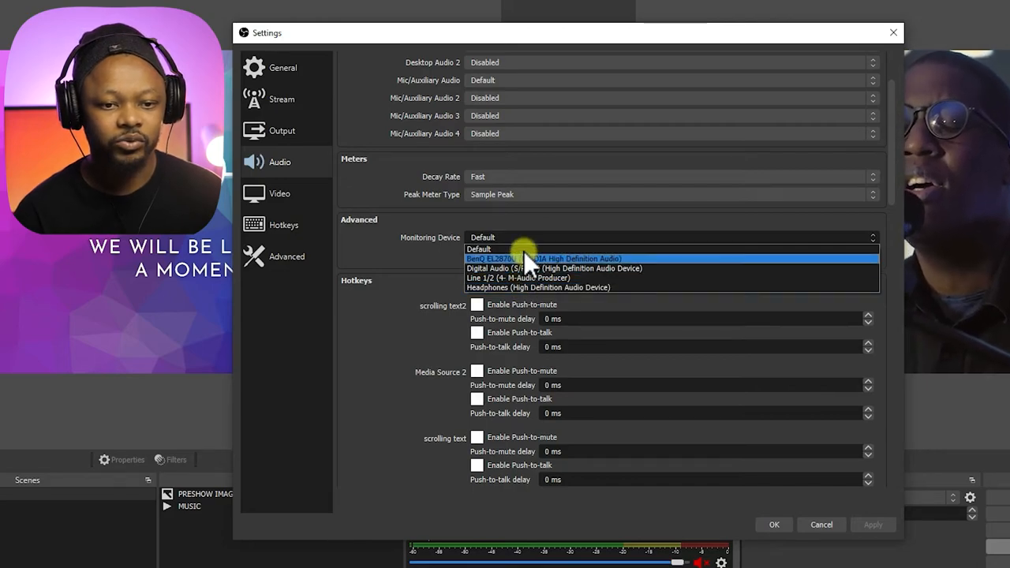
pyautogui.moveTo(536, 287)
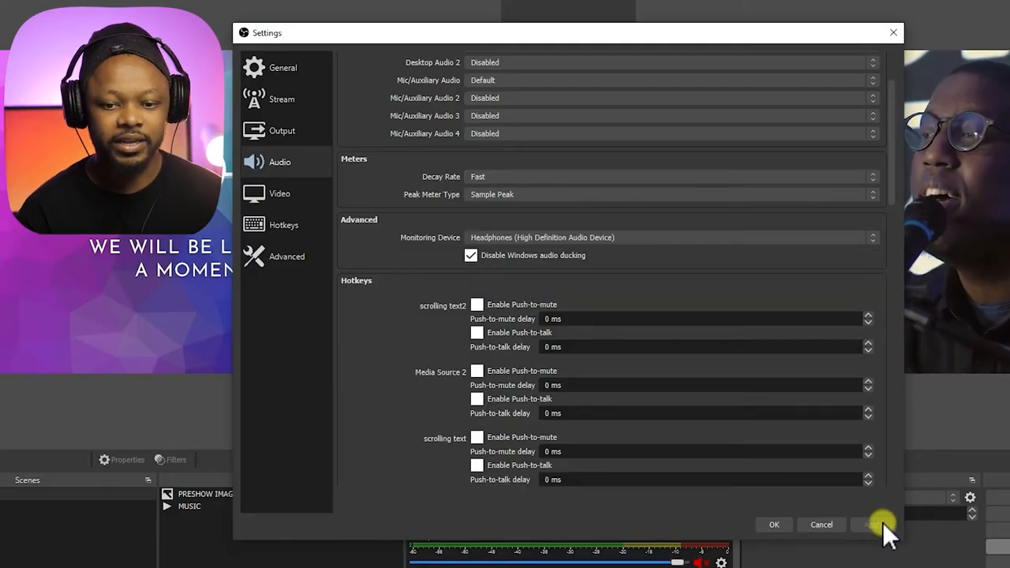
# - Save Headphones (High Definition Audio Device) as the monitoring device and close Settings
pyautogui.click(882, 524)
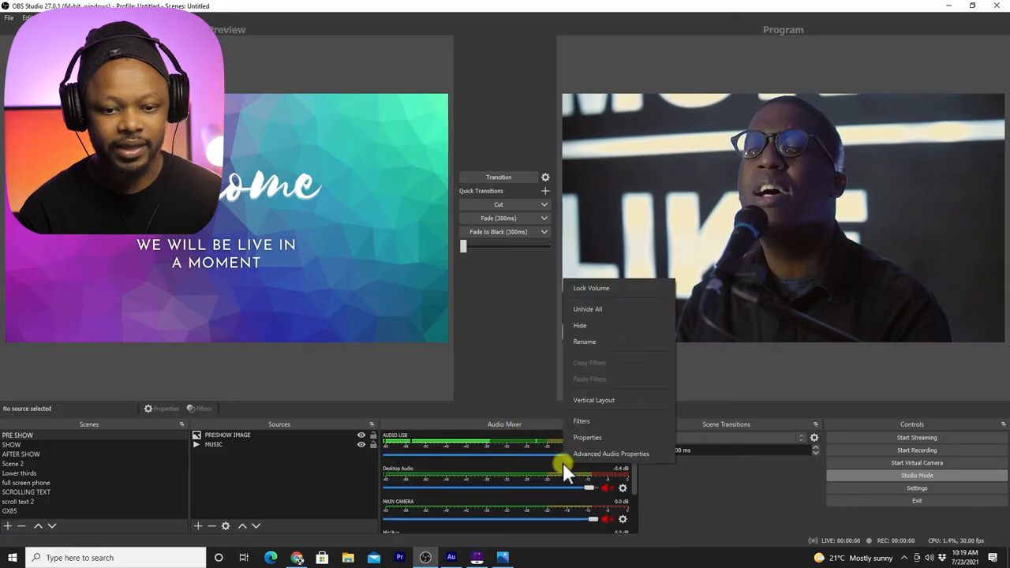
pyautogui.moveTo(612, 455)
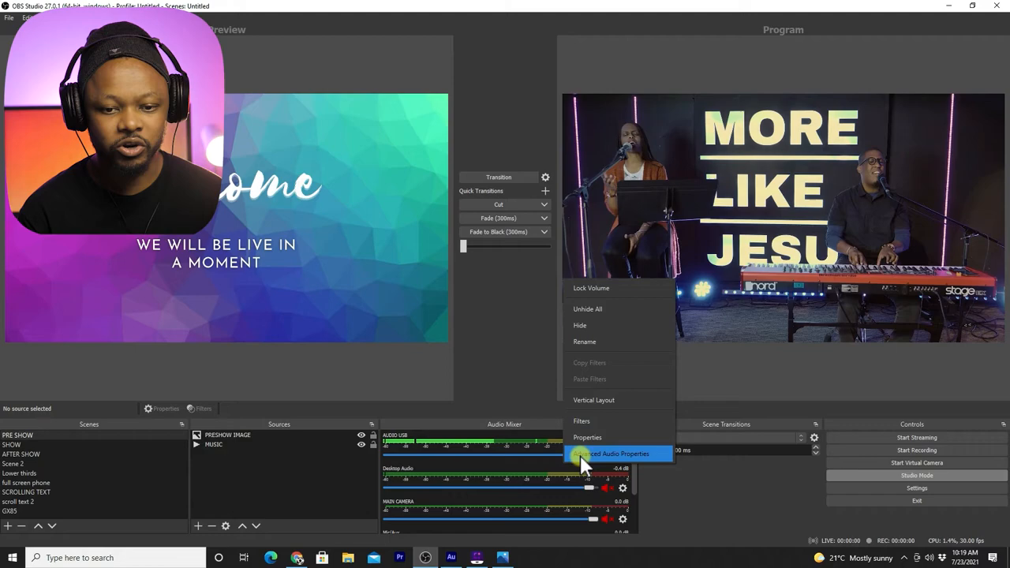
pyautogui.click(613, 453)
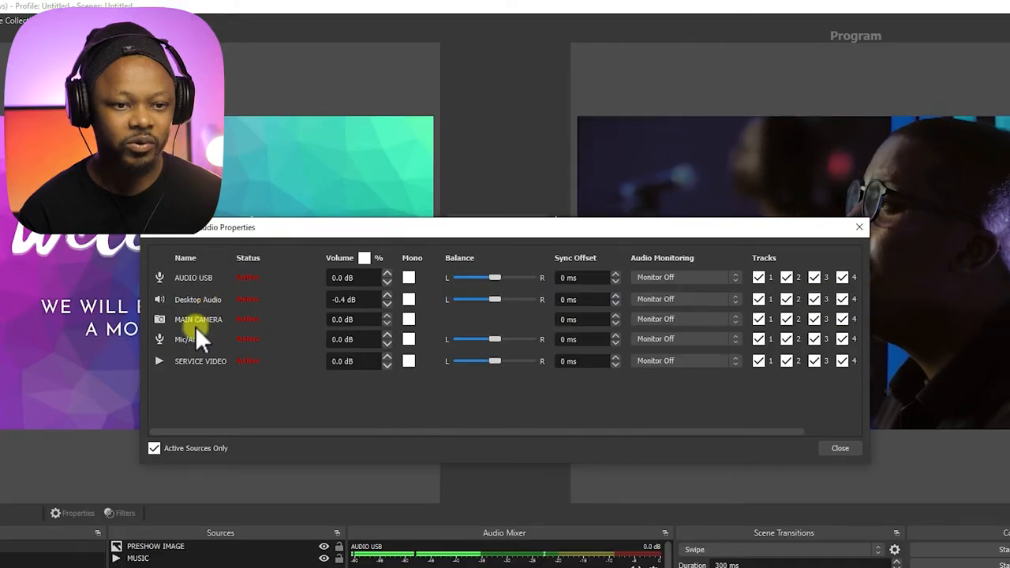
pyautogui.moveTo(197, 366)
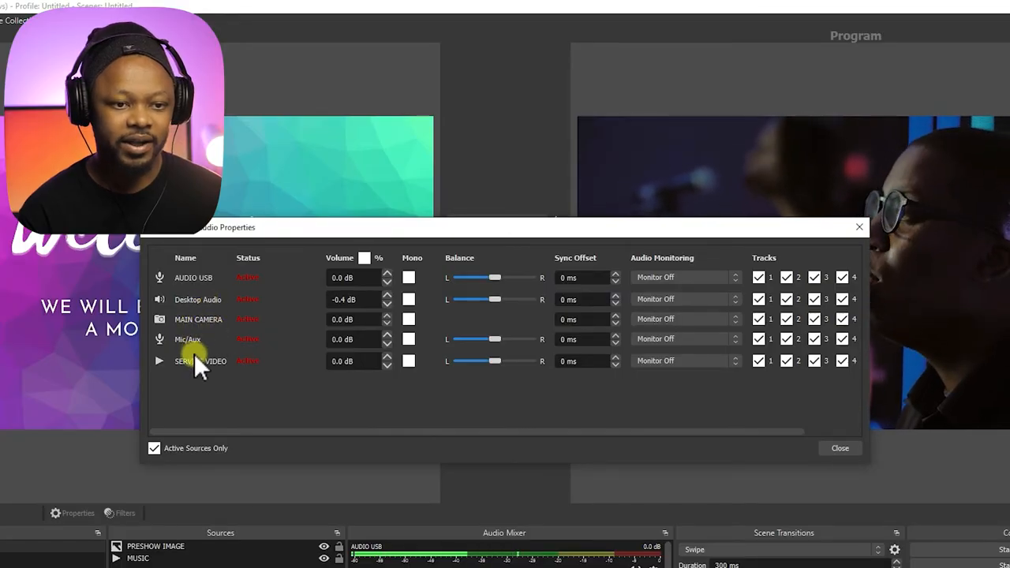
pyautogui.moveTo(209, 384)
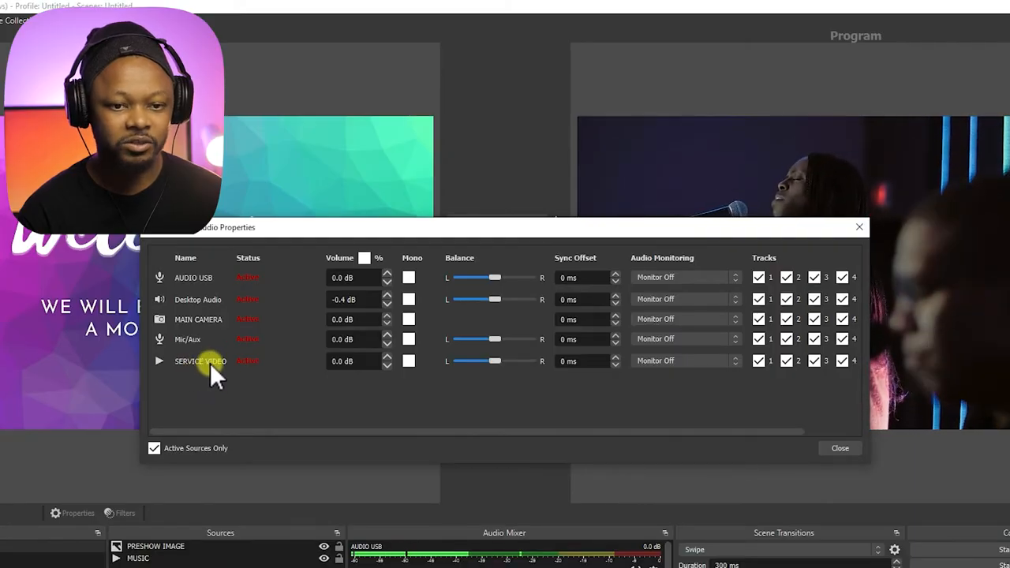
pyautogui.moveTo(584, 308)
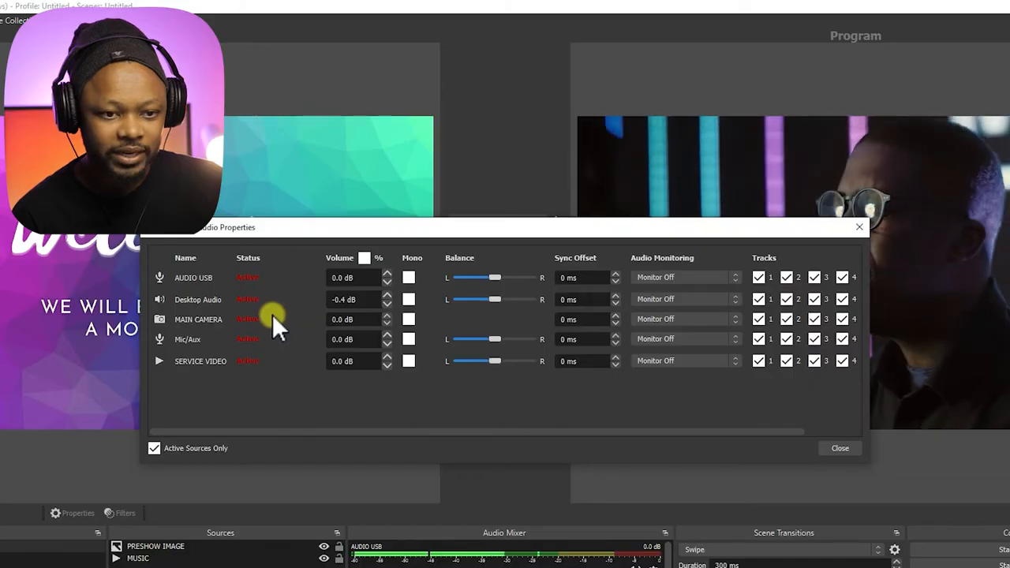
pyautogui.moveTo(508, 387)
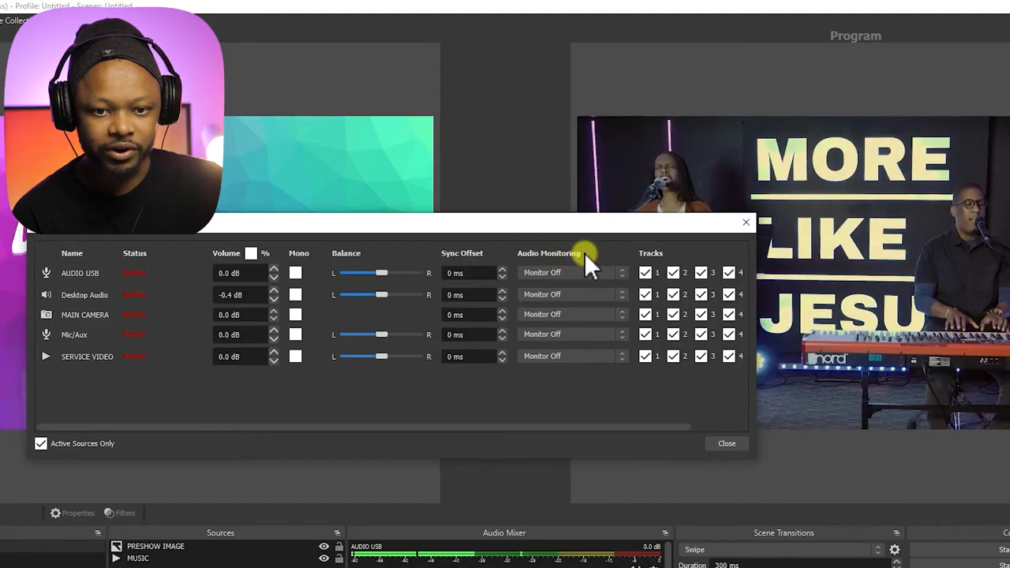
pyautogui.moveTo(524, 284)
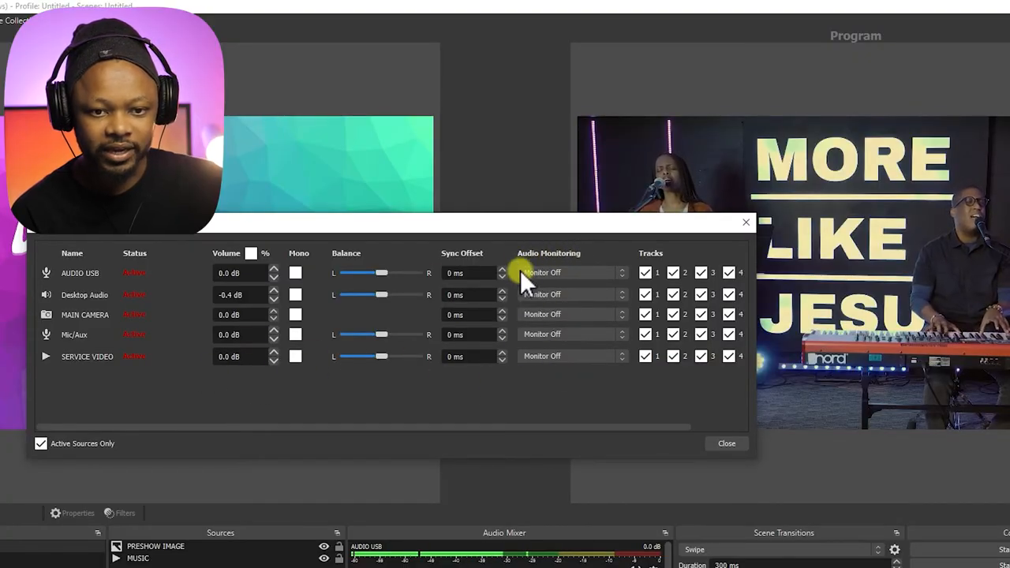
pyautogui.moveTo(572, 371)
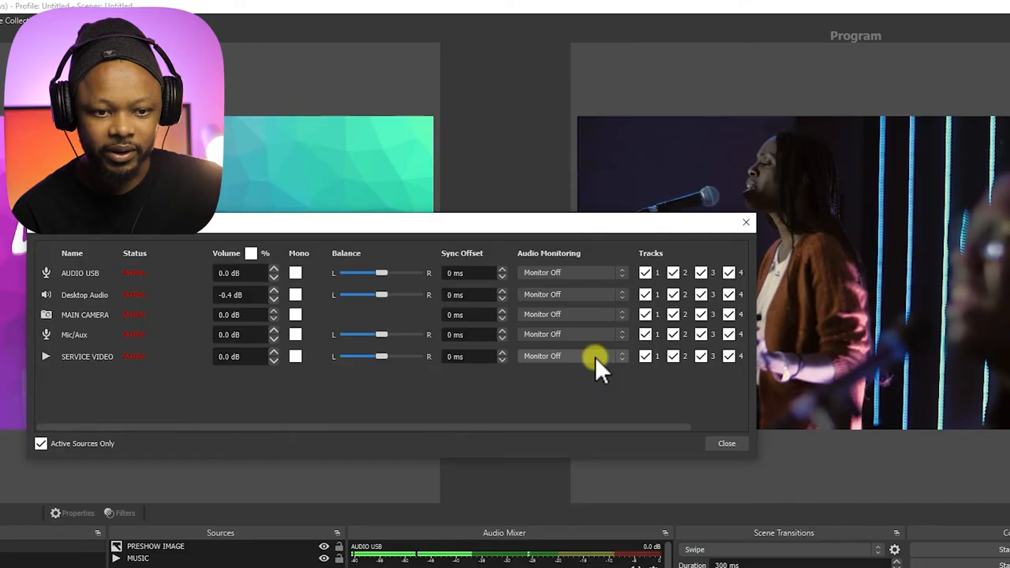
pyautogui.moveTo(537, 363)
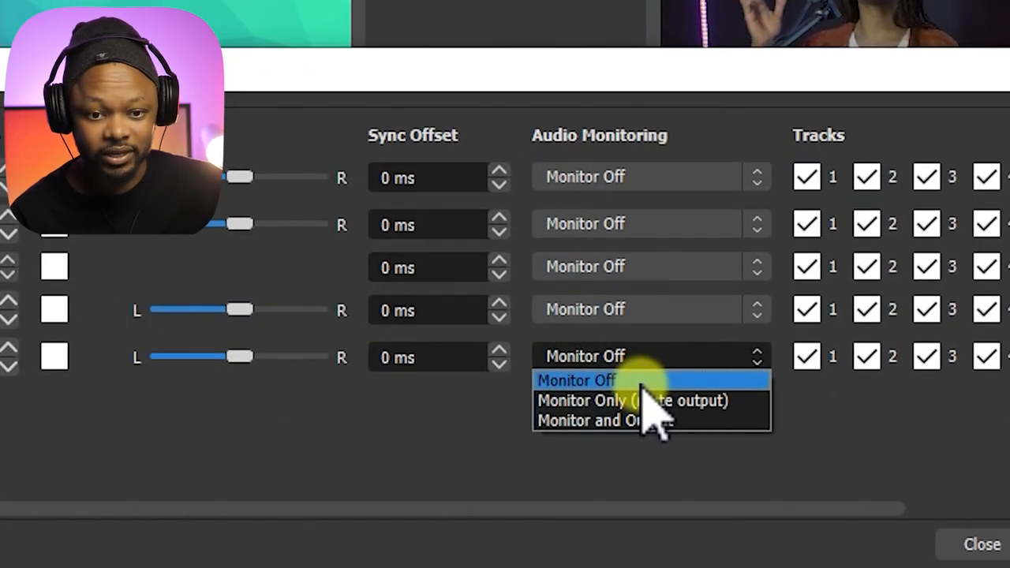
pyautogui.moveTo(650, 401)
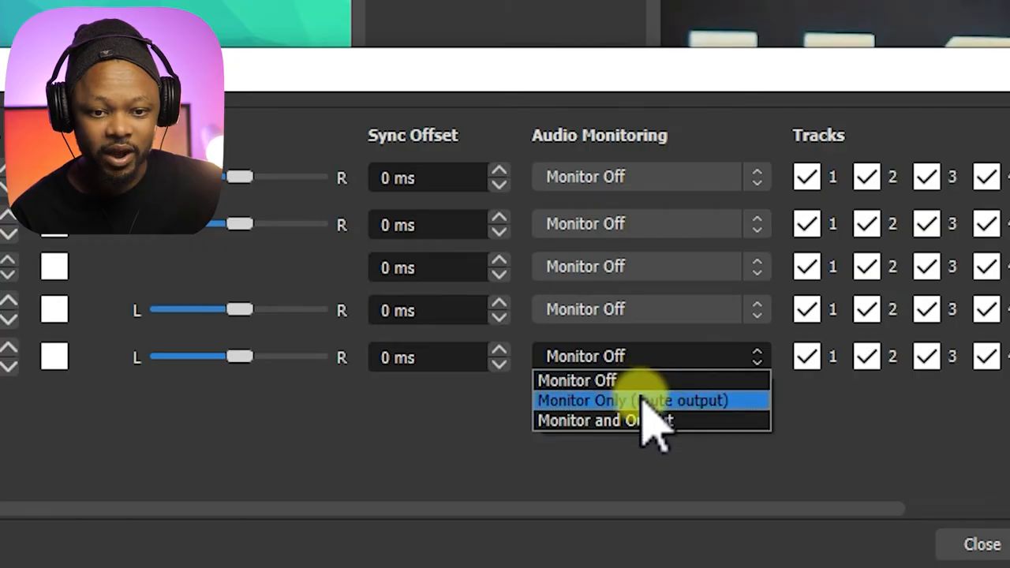
pyautogui.moveTo(679, 438)
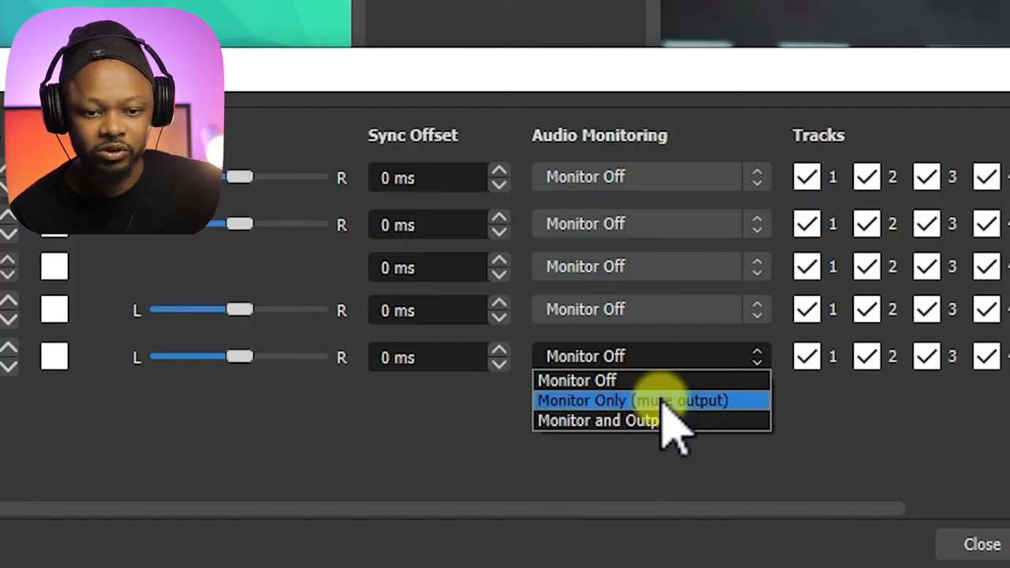
pyautogui.moveTo(639, 429)
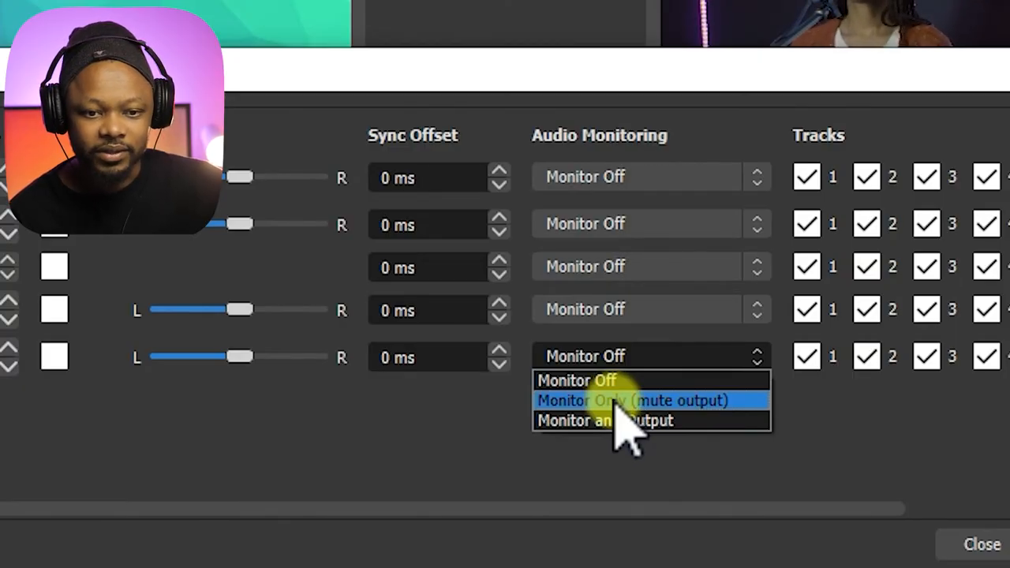
pyautogui.moveTo(623, 420)
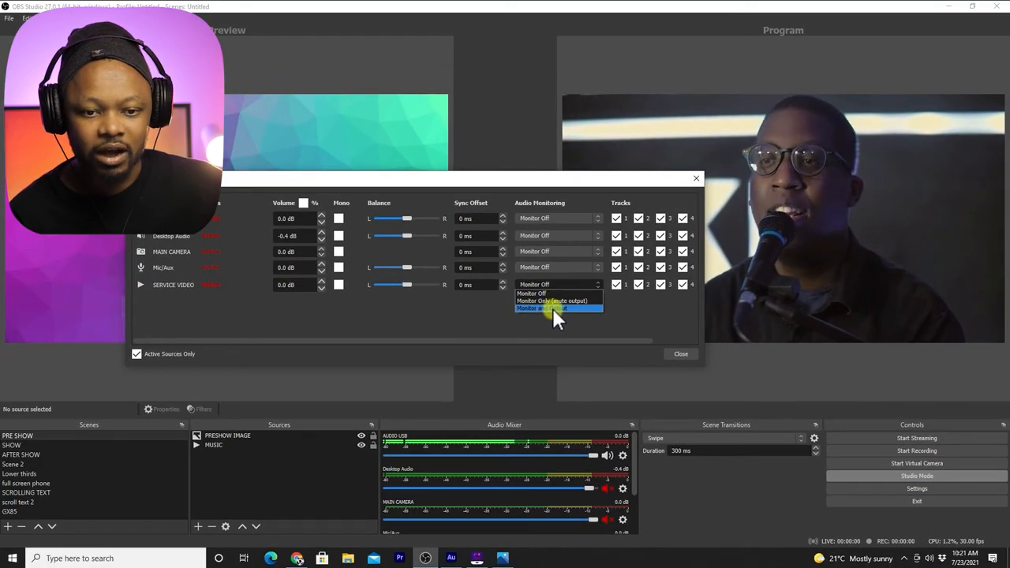
# - Set SERVICE VIDEO's audio monitoring to Monitor and Output
pyautogui.click(558, 308)
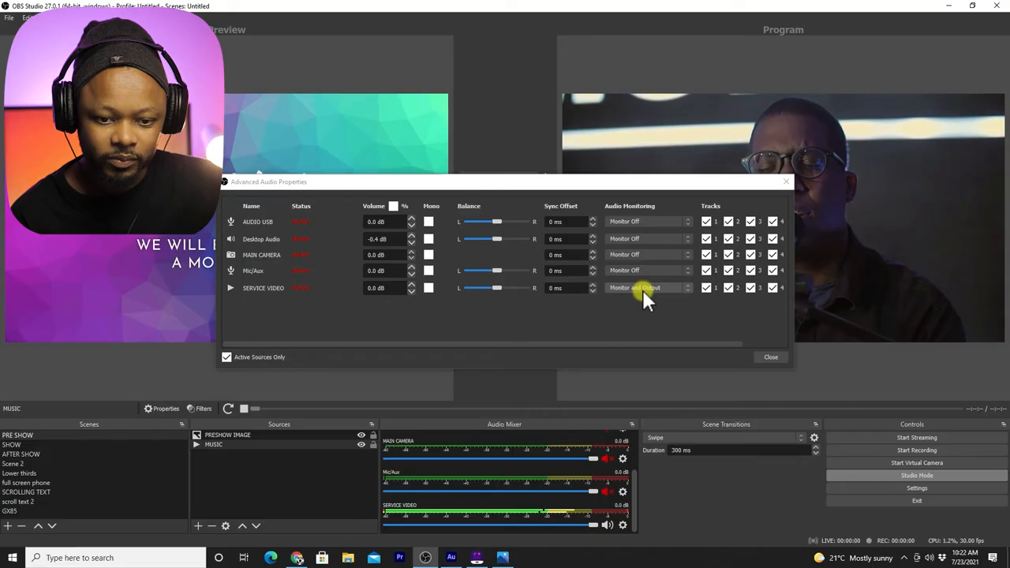
pyautogui.click(635, 287)
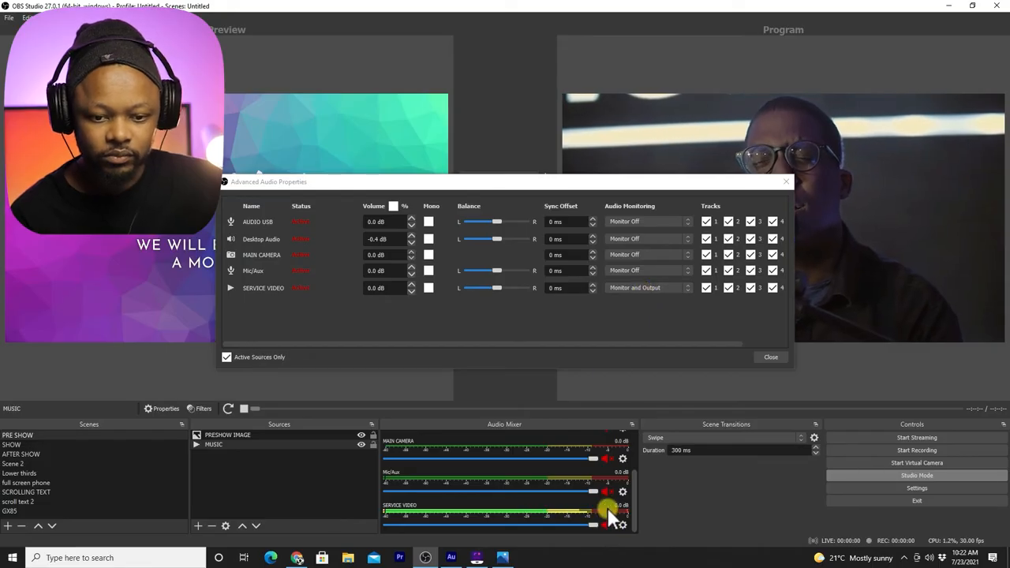
pyautogui.moveTo(619, 351)
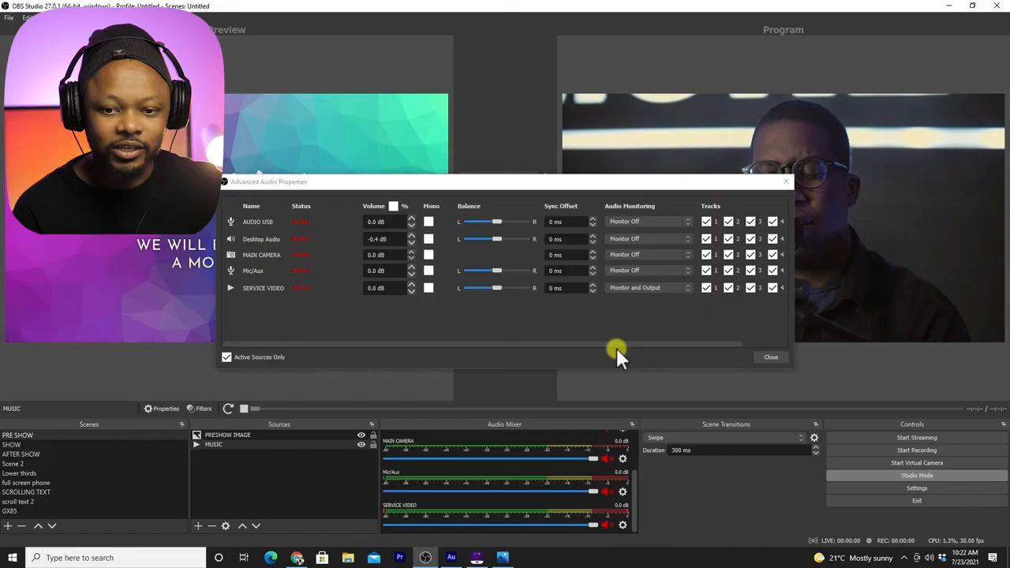
pyautogui.moveTo(660, 287)
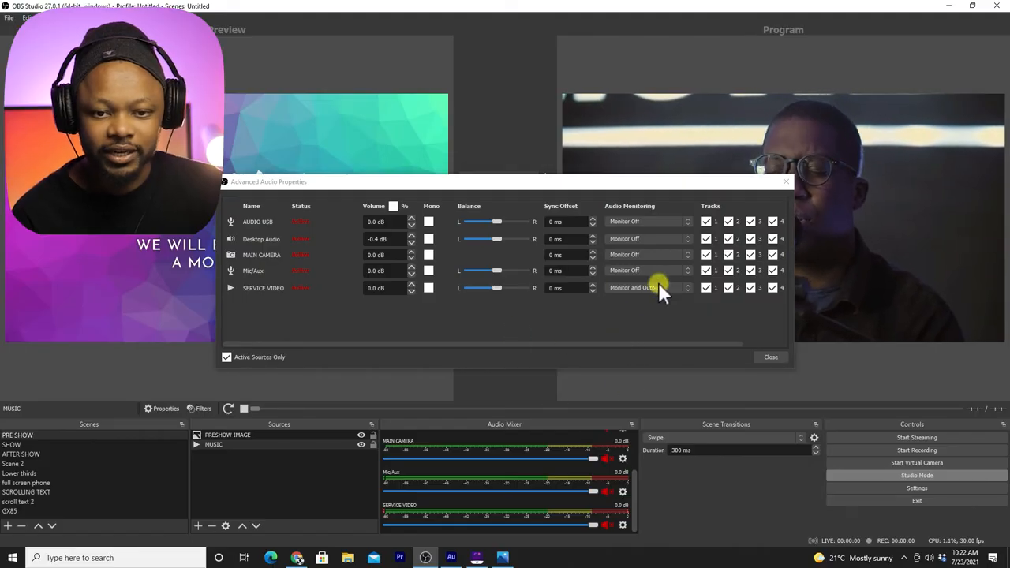
pyautogui.click(635, 287)
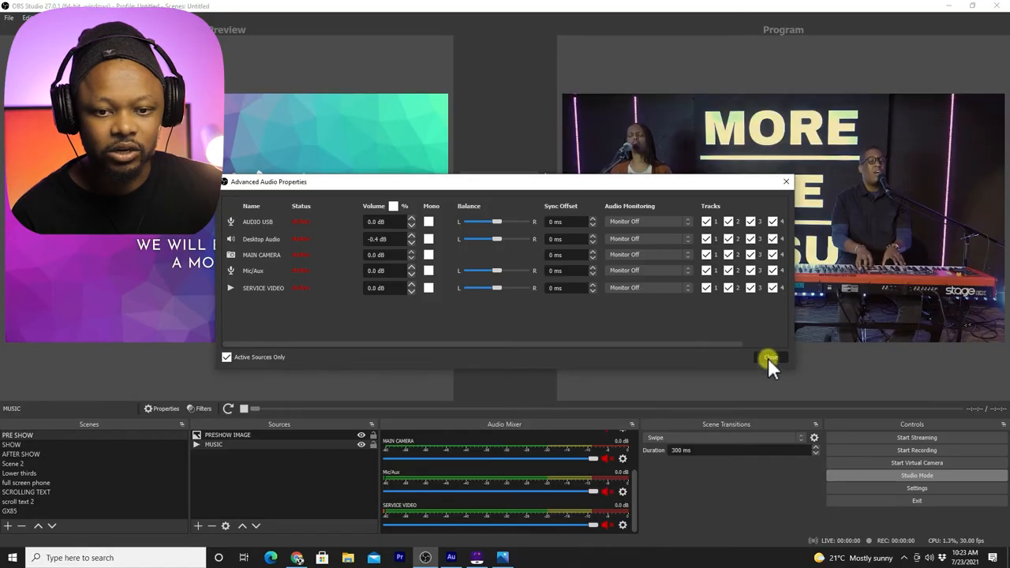
pyautogui.click(647, 287)
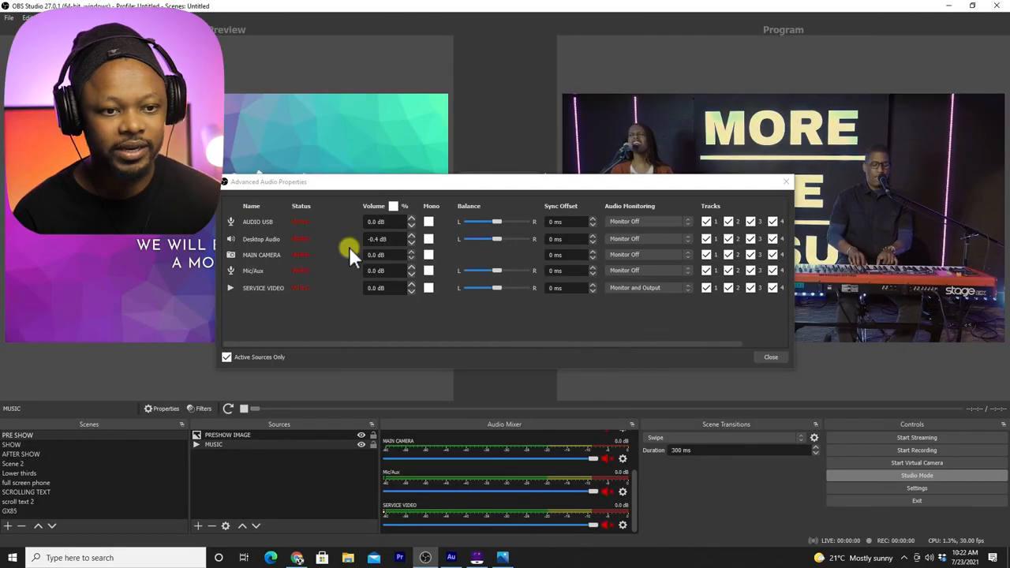
pyautogui.moveTo(272, 224)
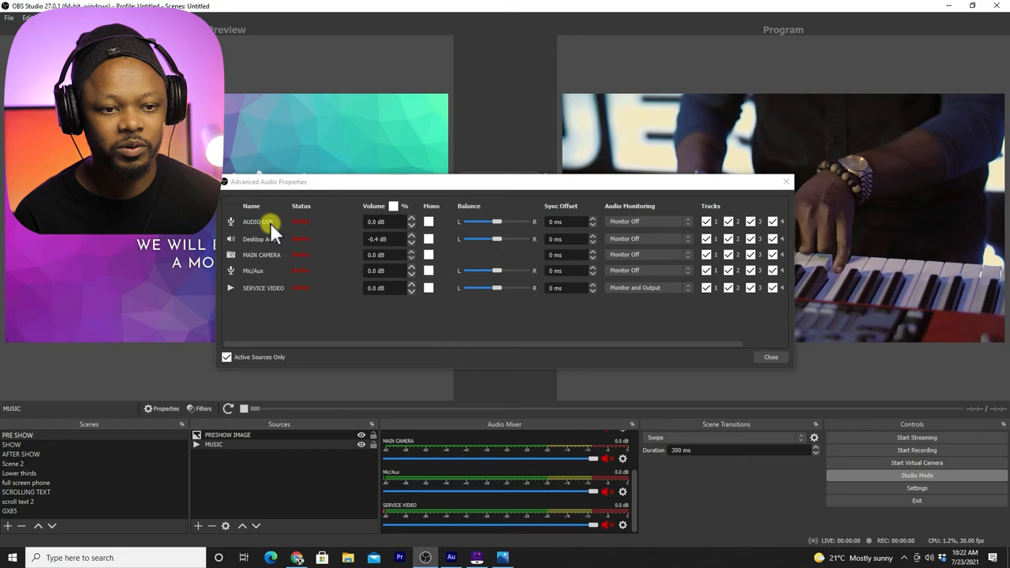
pyautogui.moveTo(382, 233)
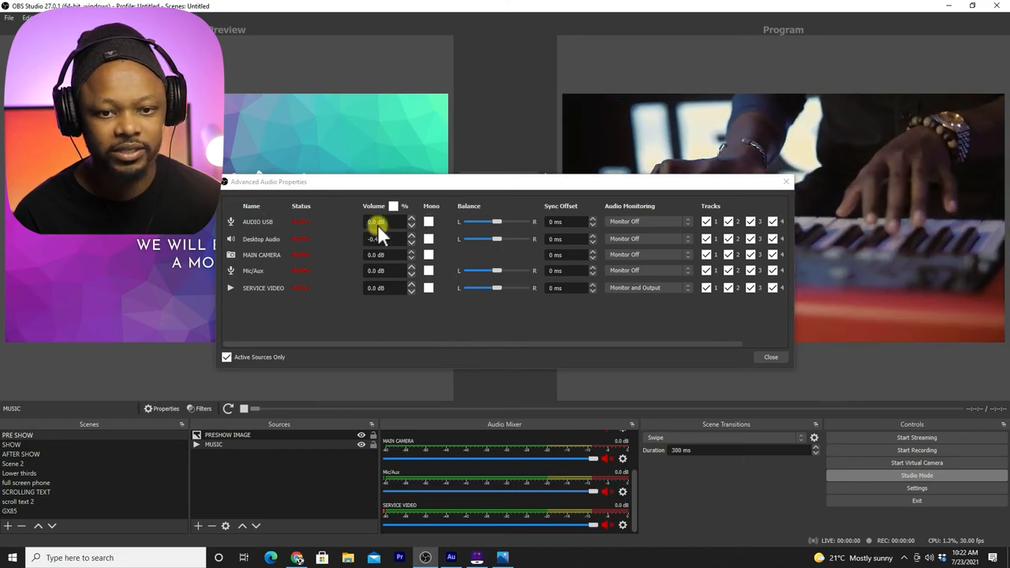
# - Set AUDIO USB's audio monitoring to Monitor and Output
pyautogui.click(685, 220)
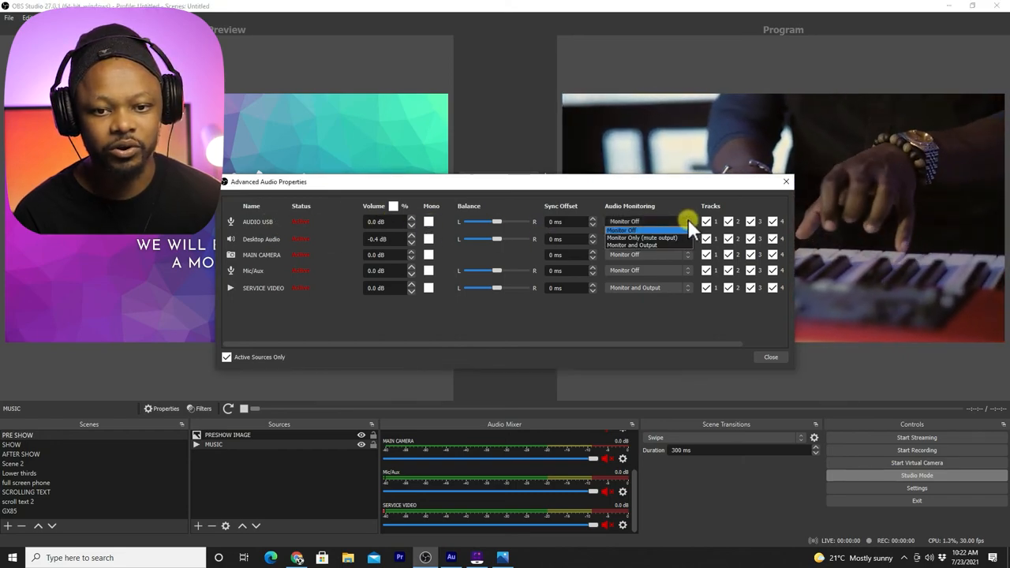
pyautogui.moveTo(647, 245)
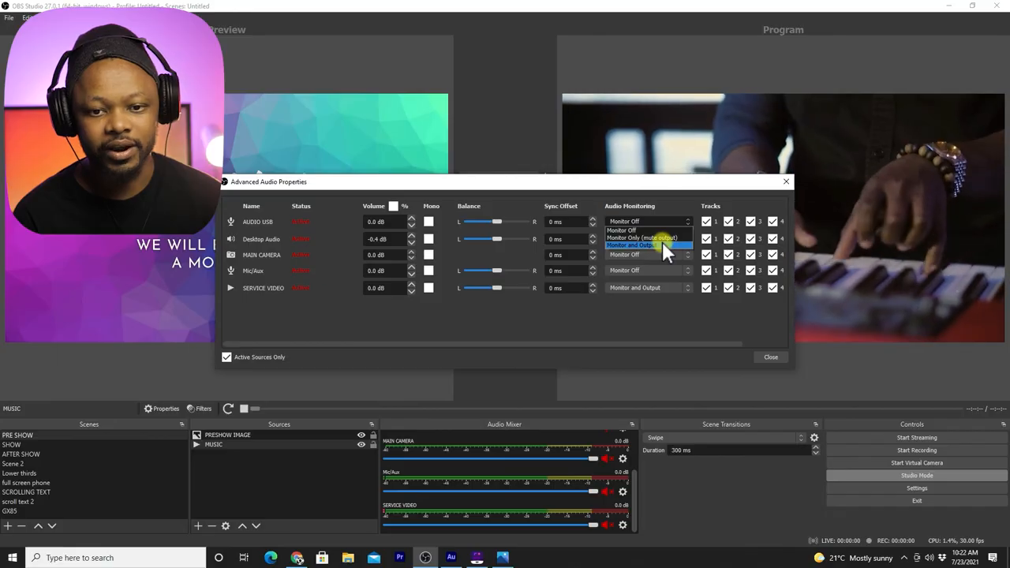
pyautogui.click(647, 245)
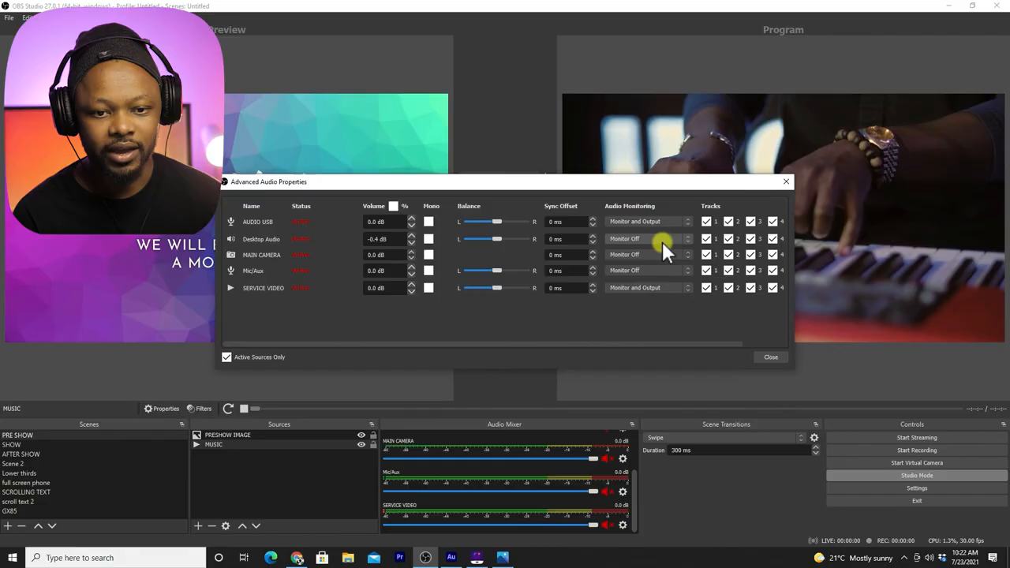